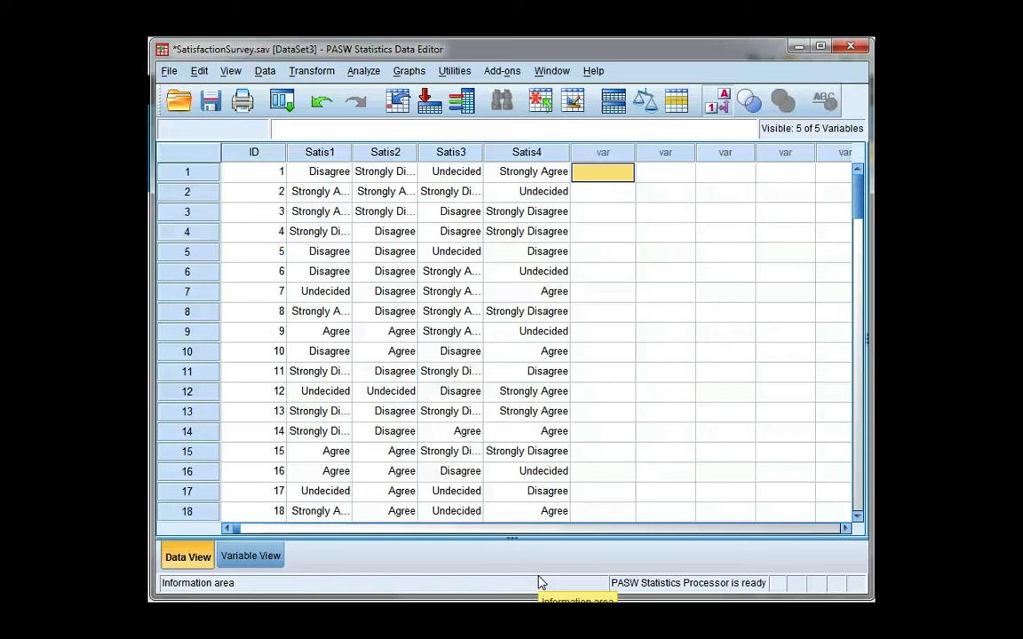
pyautogui.moveTo(656, 305)
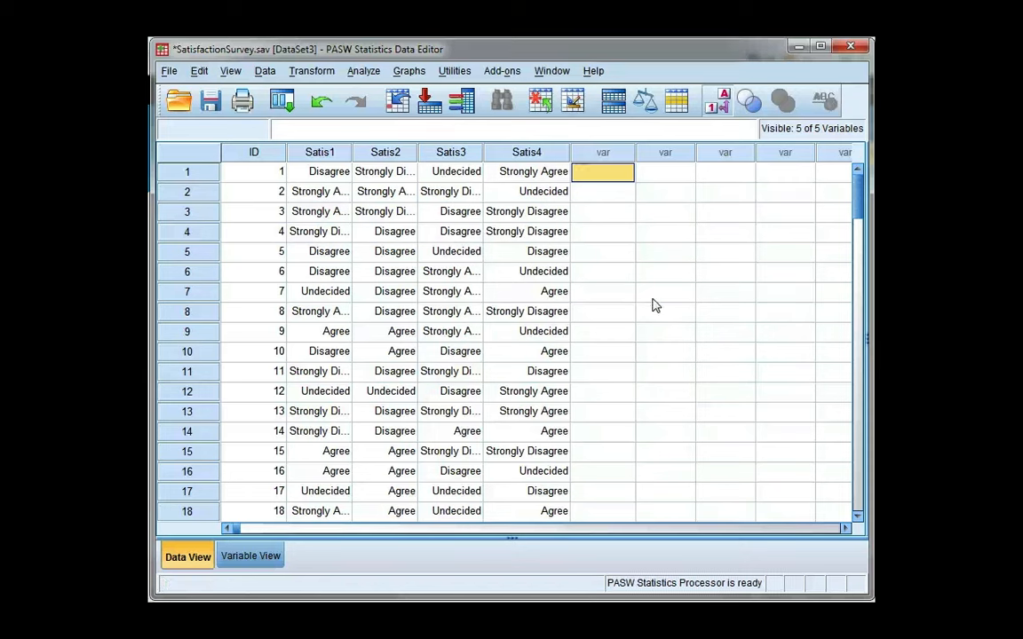
pyautogui.moveTo(348, 166)
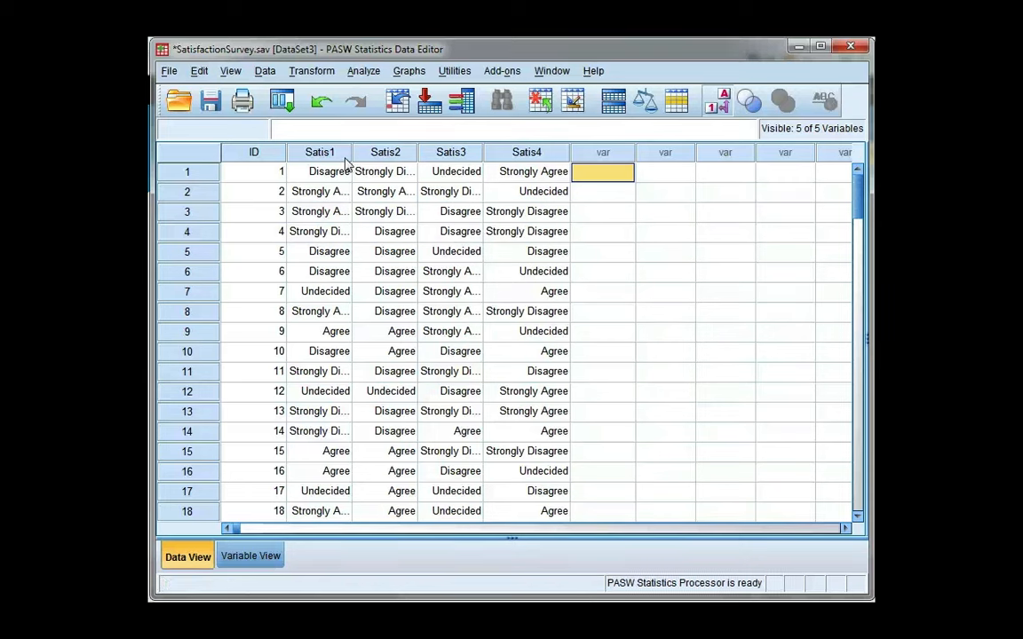
pyautogui.moveTo(409, 152)
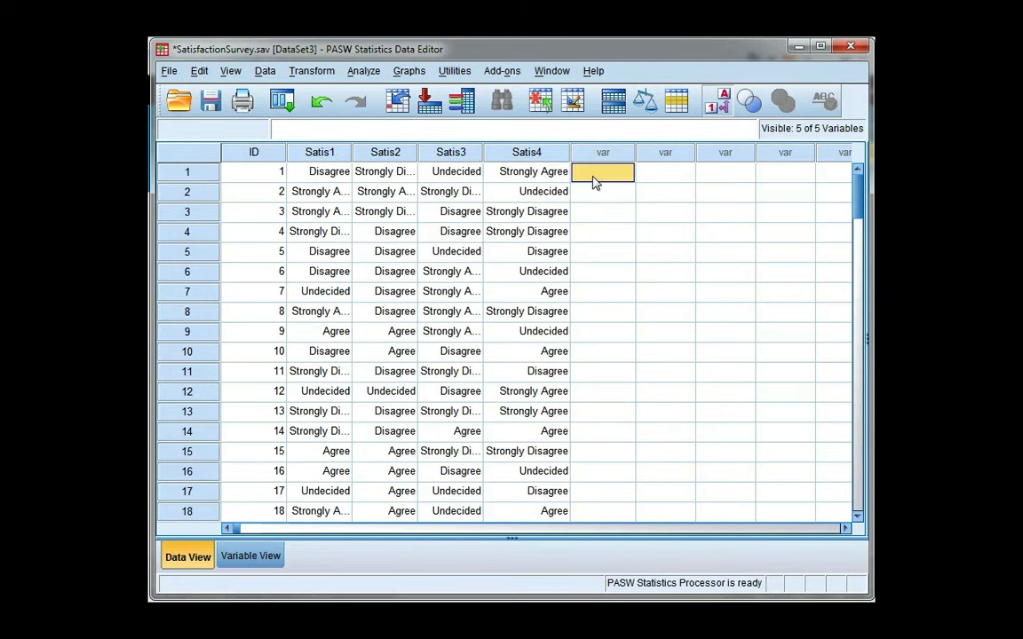
pyautogui.moveTo(312, 71)
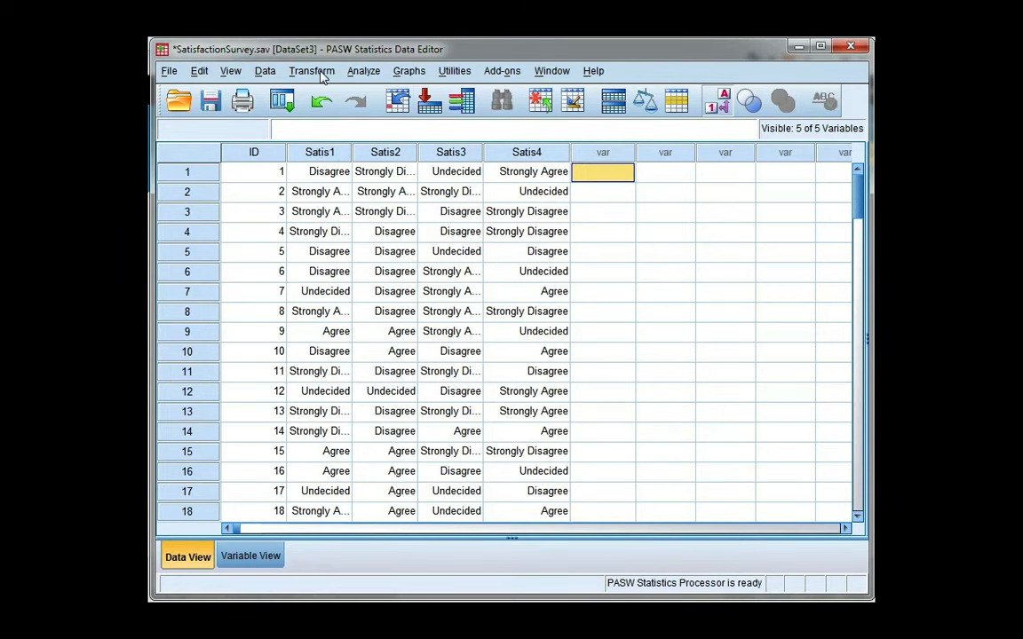
# Step: Open the Compute Variable dialog from the Transform menu
pyautogui.click(312, 70)
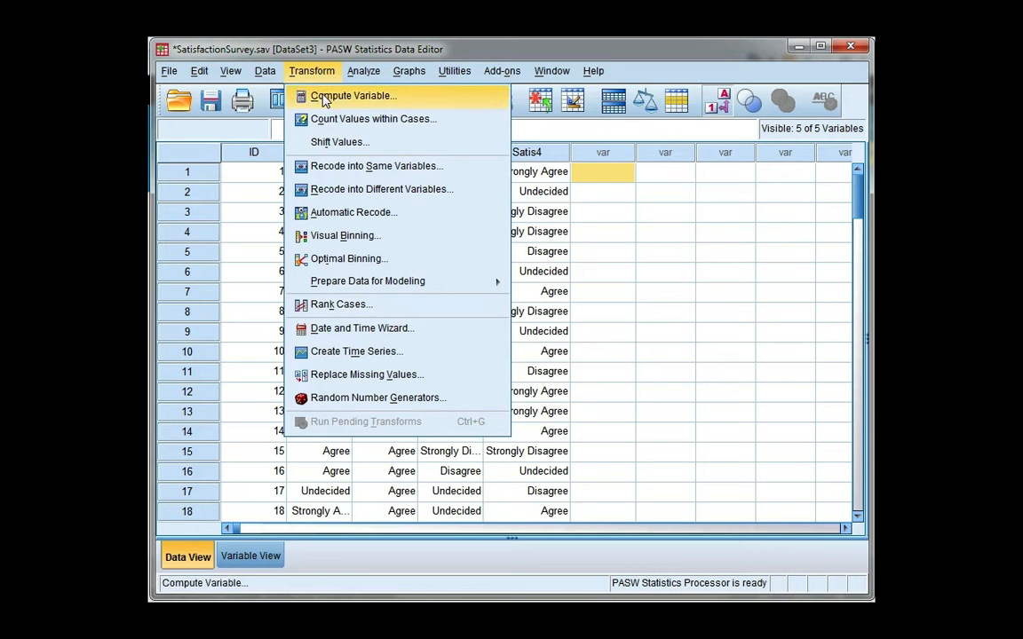
pyautogui.moveTo(460, 103)
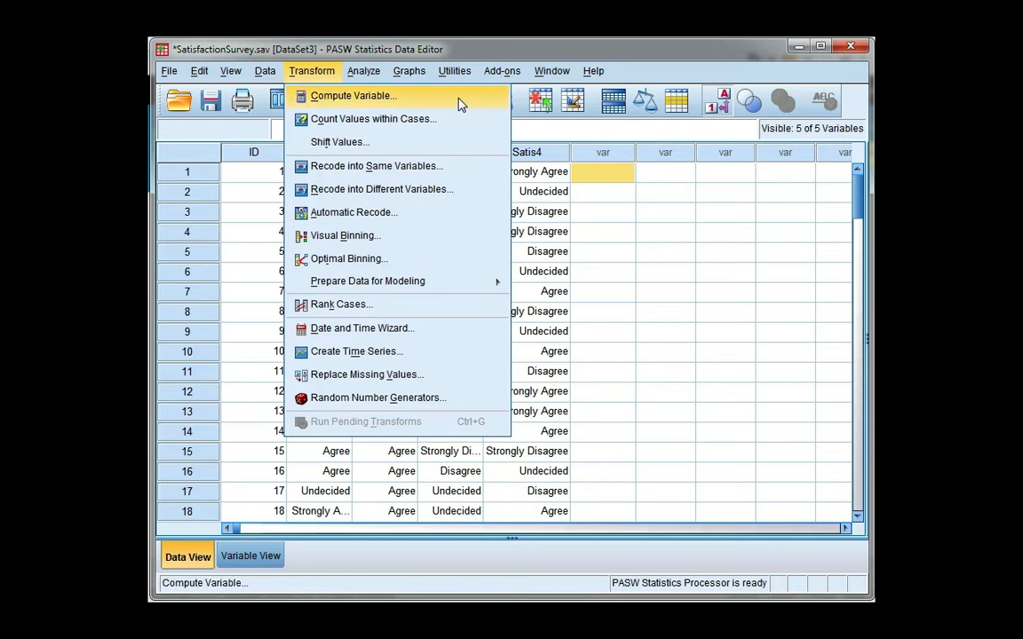
pyautogui.click(354, 95)
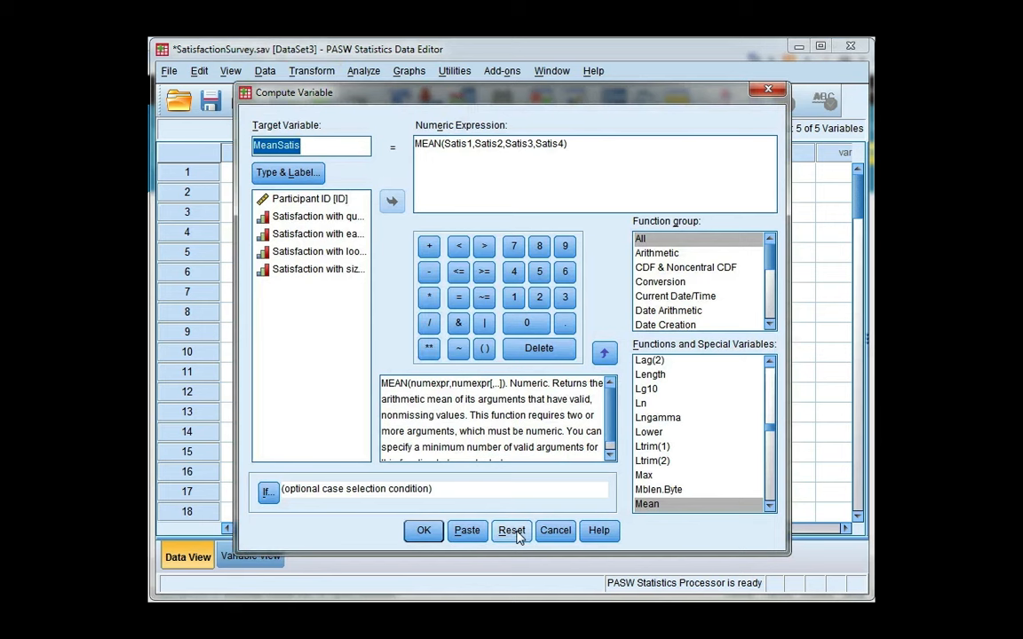
# Step: Reset the dialog and define target TotalSatis as Satis1 + Satis2 + Satis3 + Satis4
pyautogui.click(510, 530)
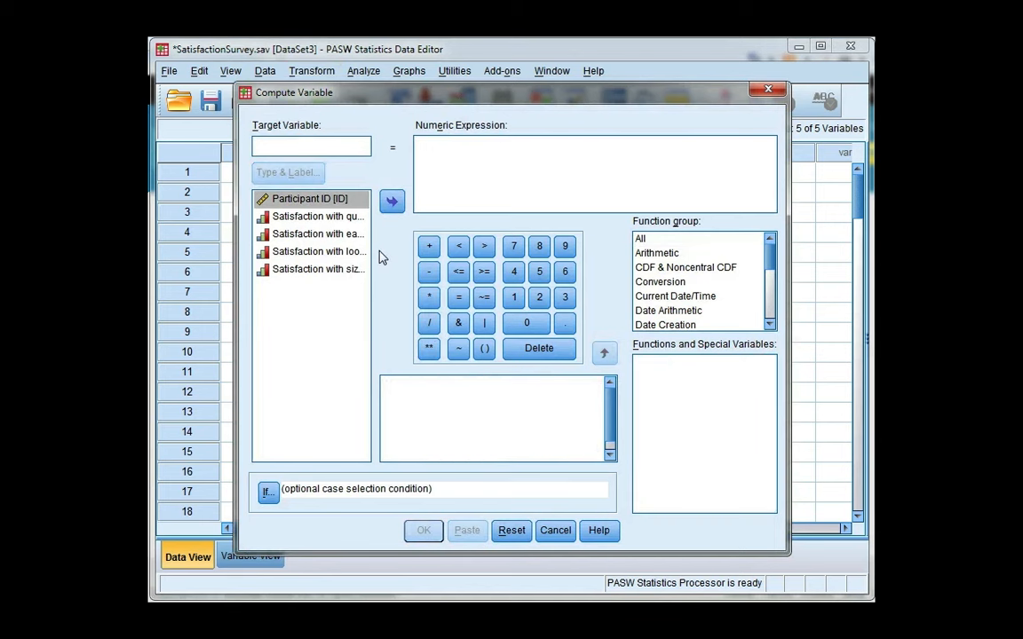
pyautogui.write('T')
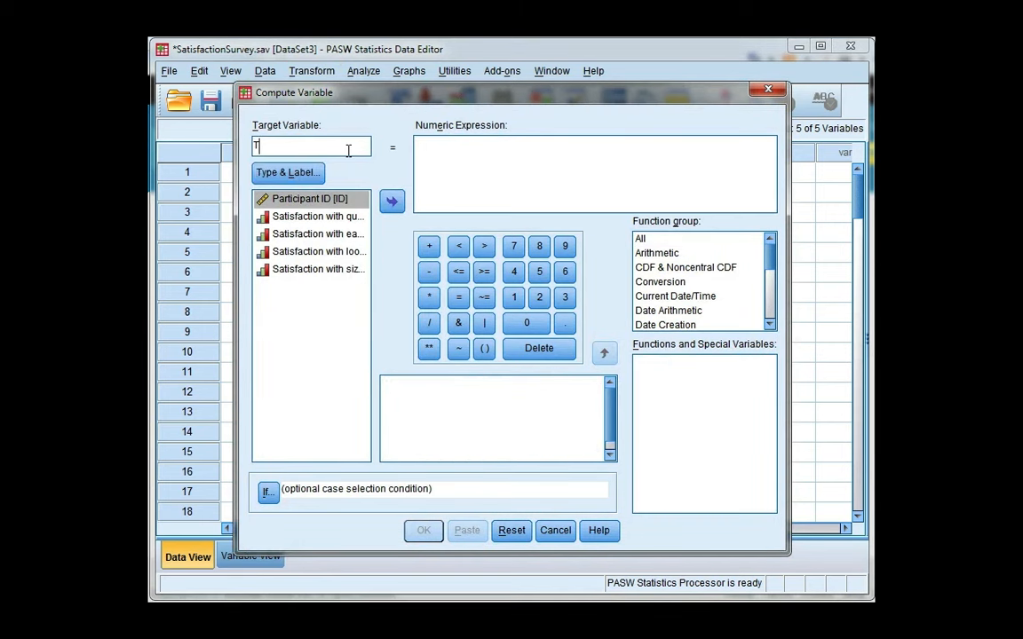
pyautogui.write('otalSatis')
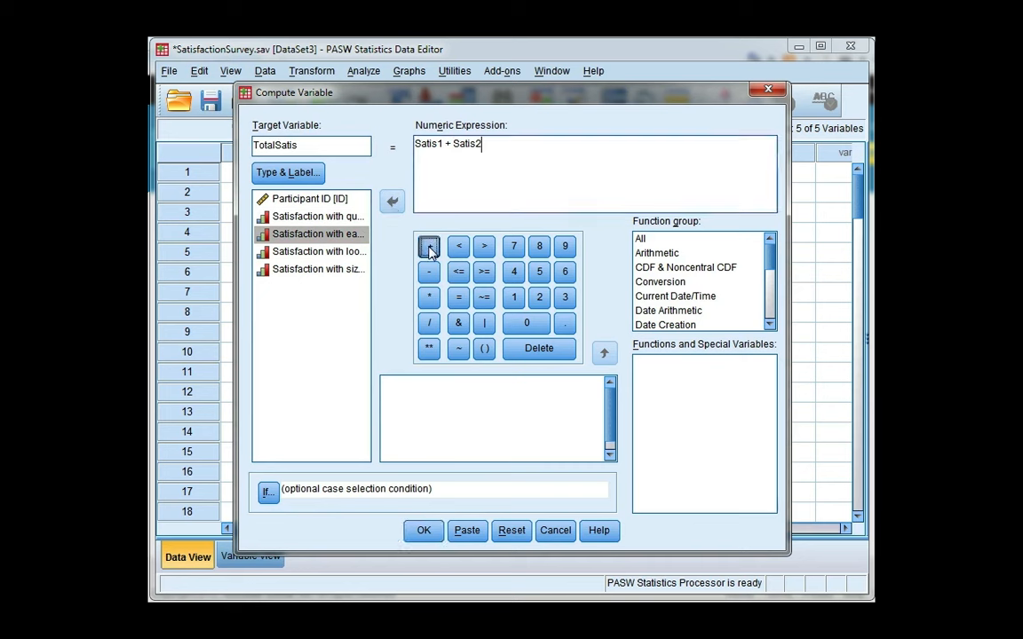
pyautogui.click(429, 246)
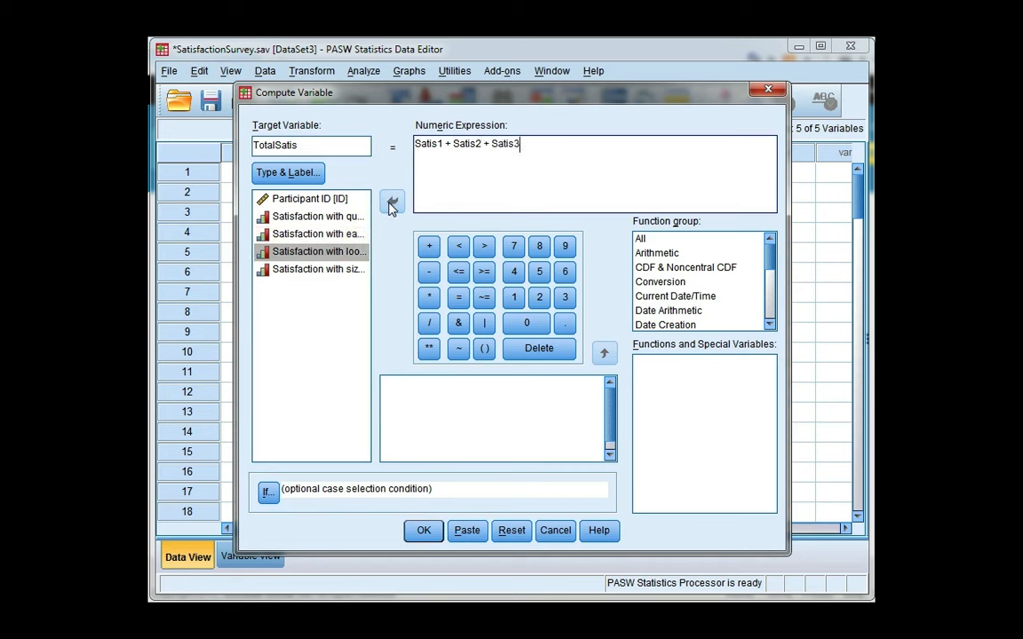
pyautogui.moveTo(429, 246)
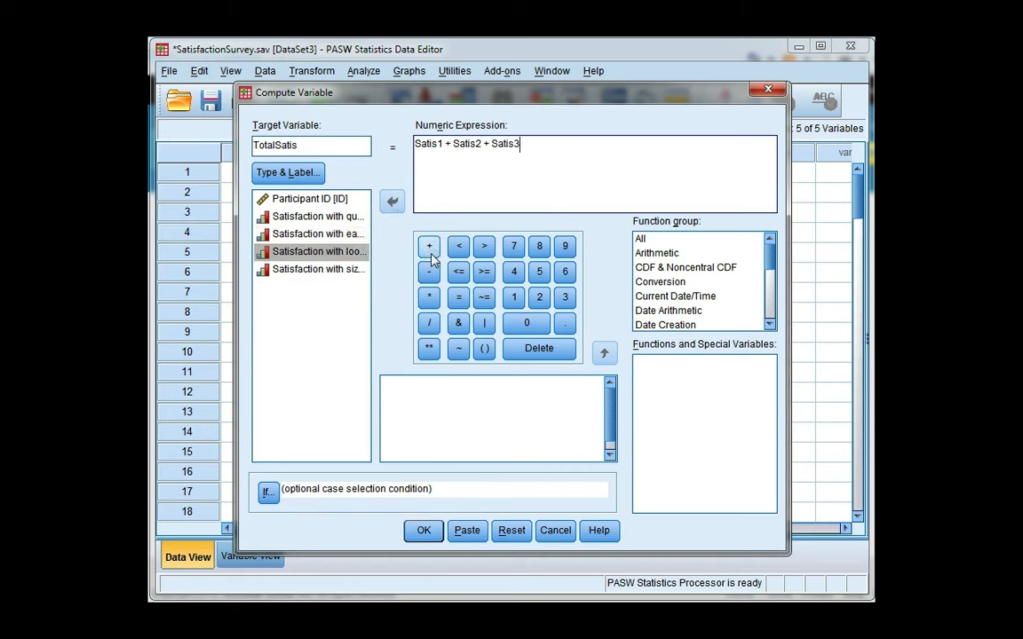
pyautogui.click(428, 246)
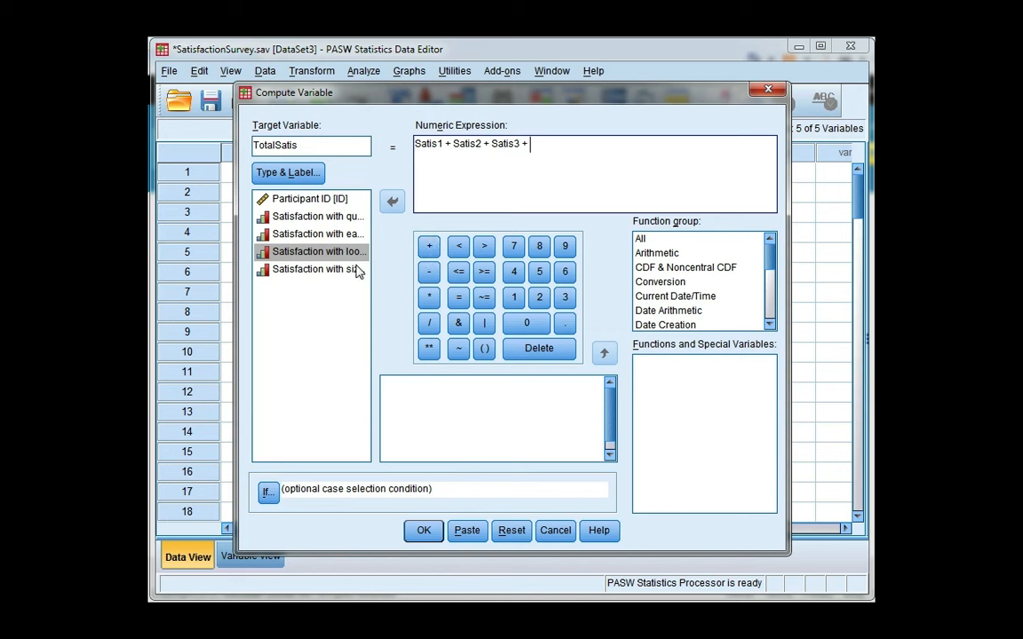
pyautogui.click(392, 200)
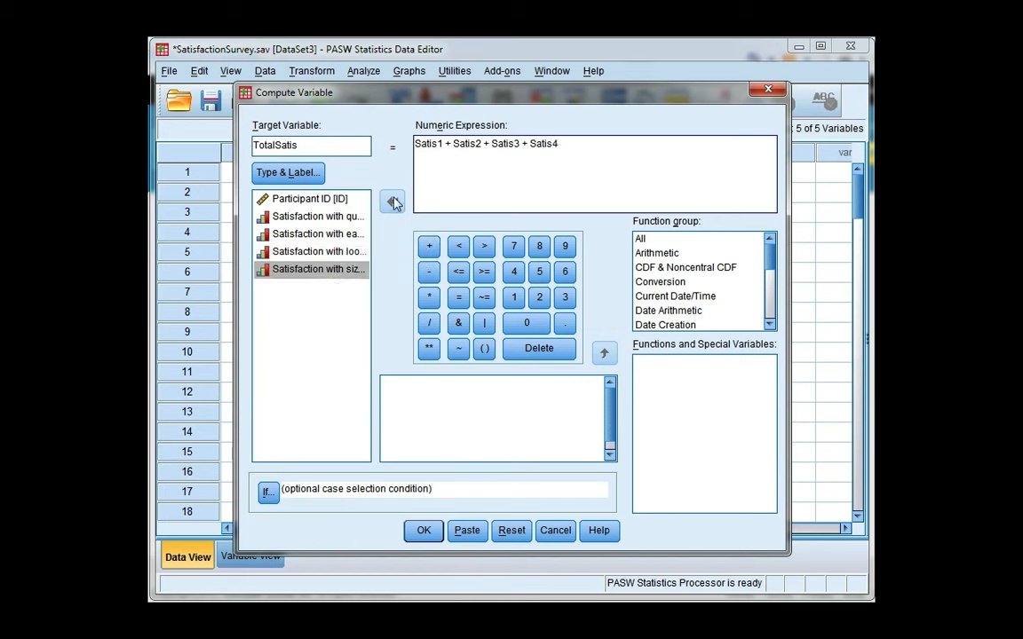
pyautogui.moveTo(401, 340)
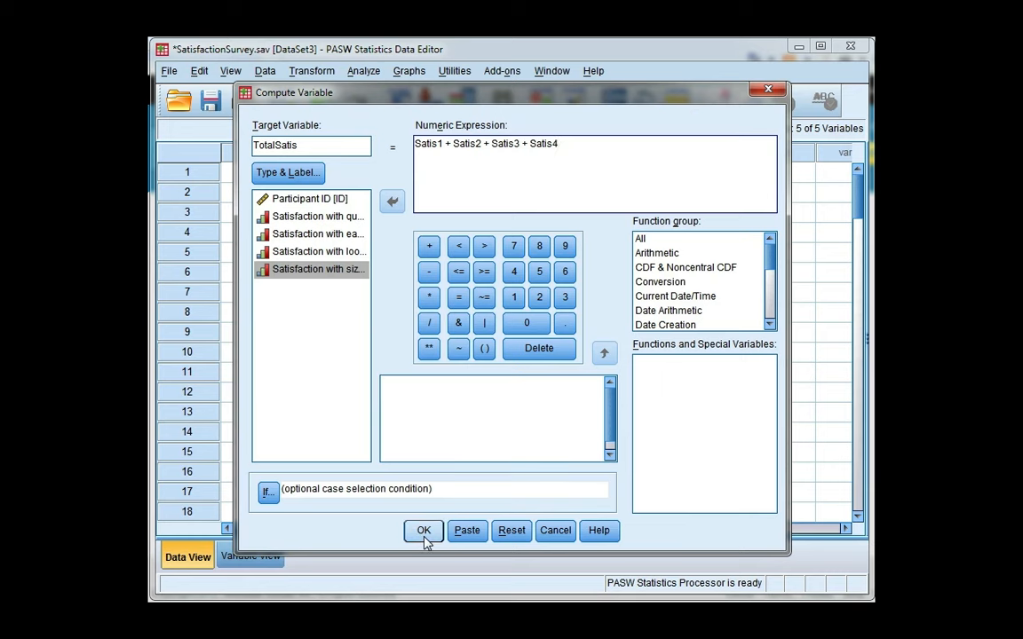
# Step: Create TotalSatis and set its decimals to 0 in Variable View
pyautogui.click(424, 530)
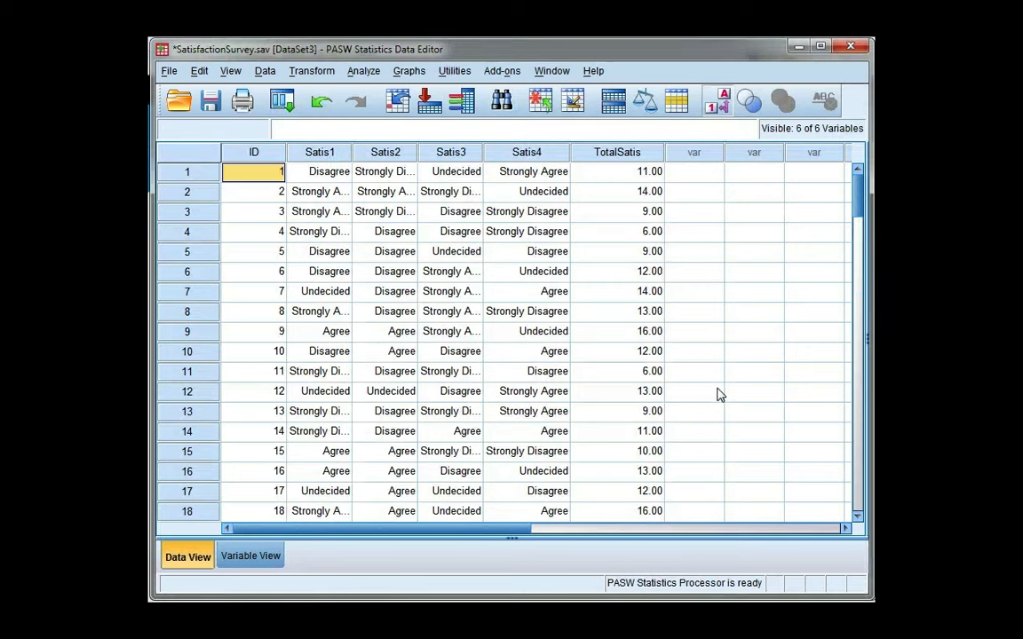
pyautogui.moveTo(655, 187)
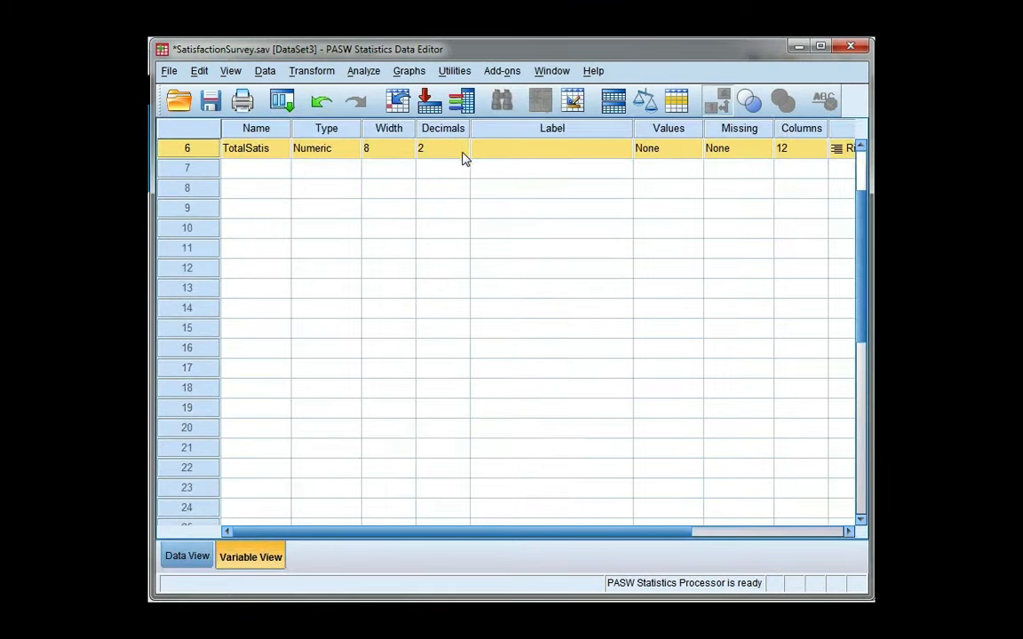
pyautogui.click(463, 152)
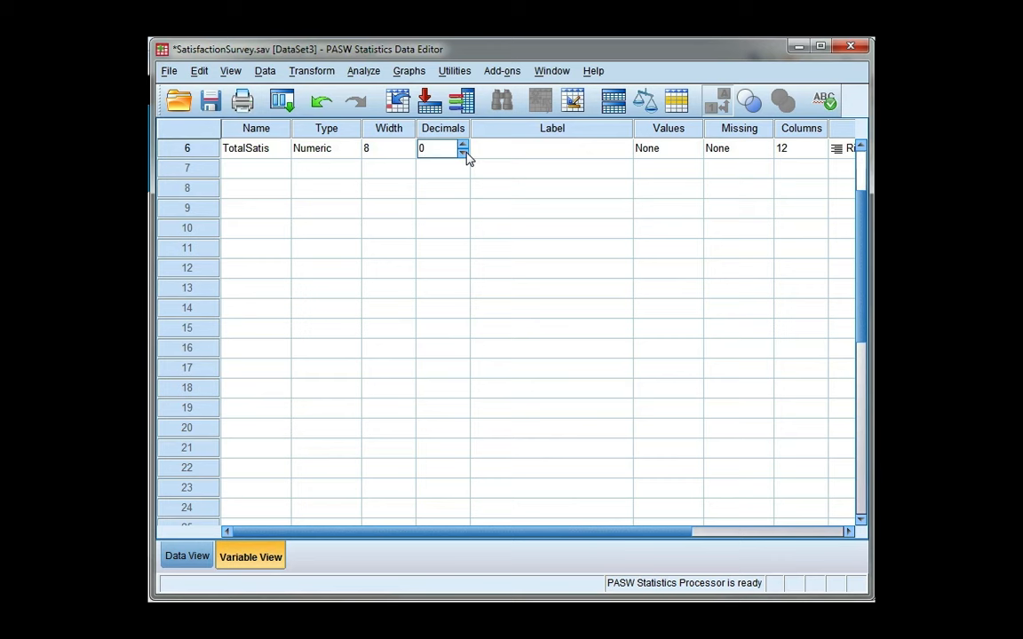
pyautogui.click(186, 556)
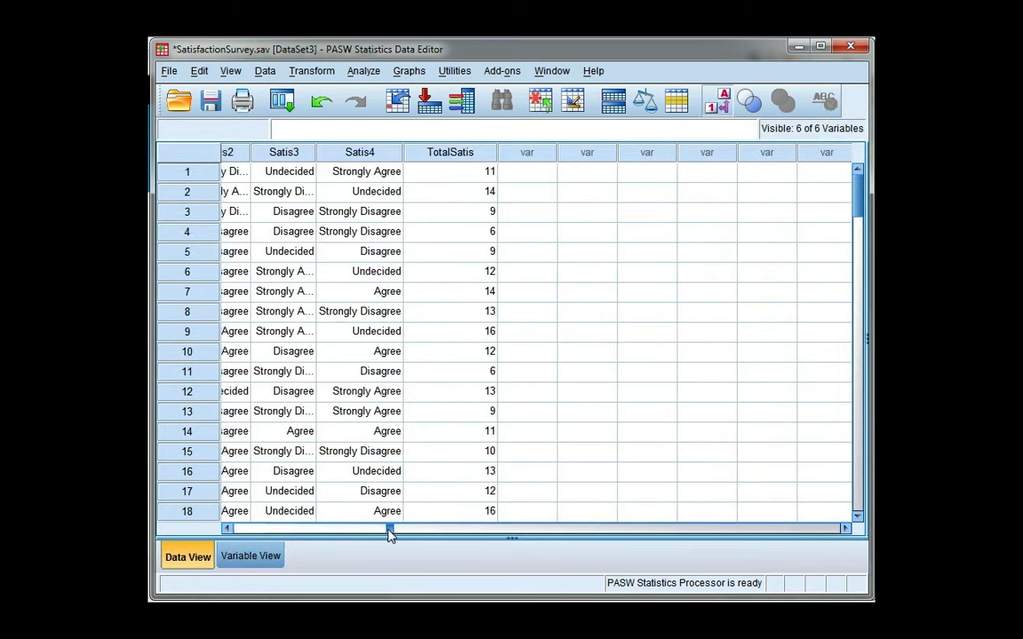
# Step: Scroll Data View left and turn off Value Labels to show Satis1–Satis4 codes
pyautogui.moveTo(388, 528); pyautogui.dragTo(246, 528)
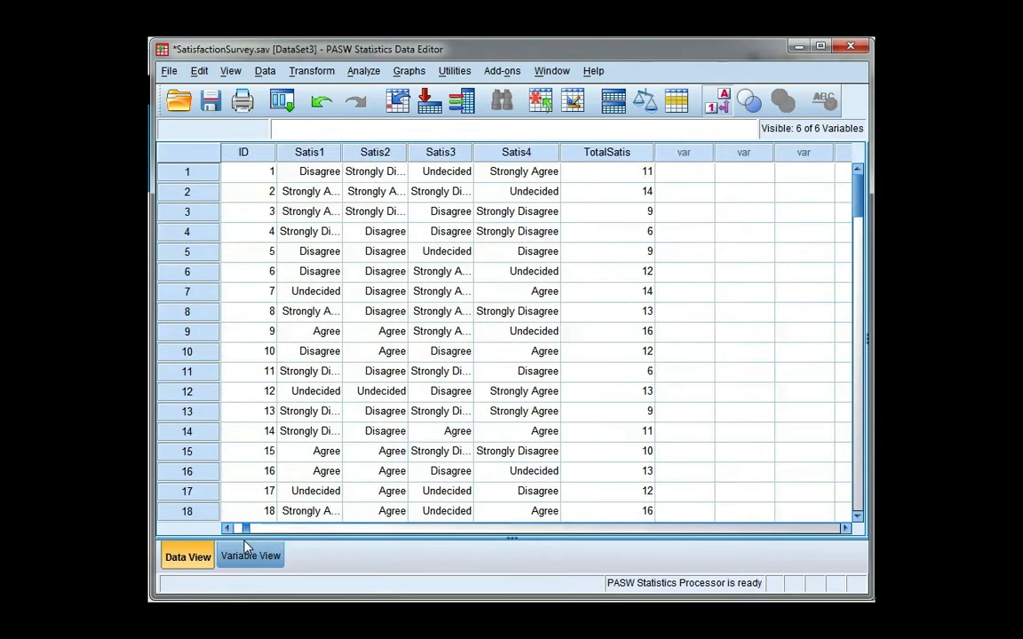
pyautogui.click(712, 100)
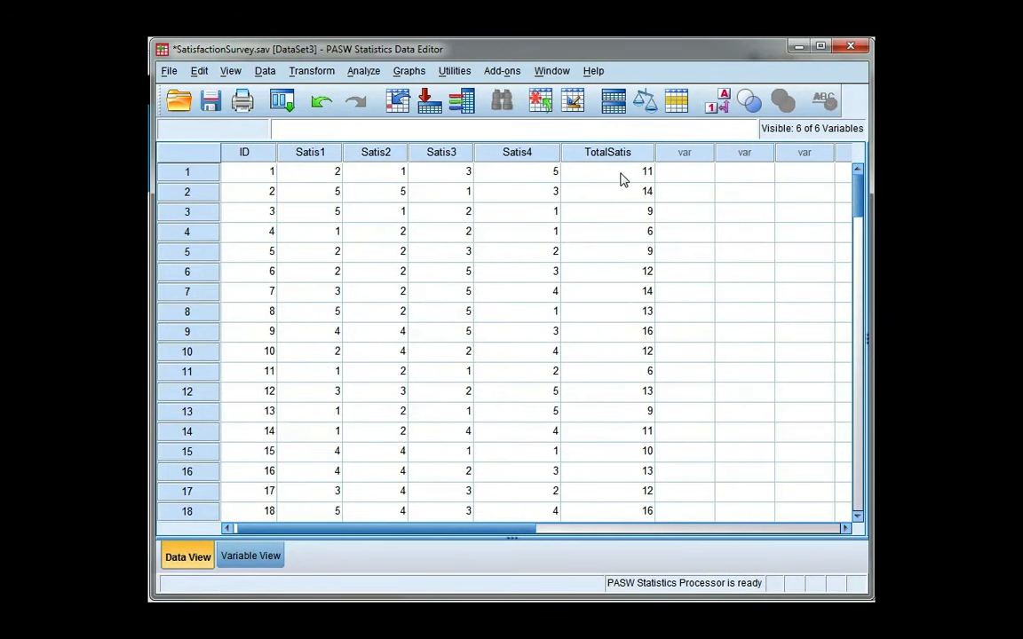
pyautogui.moveTo(495, 173)
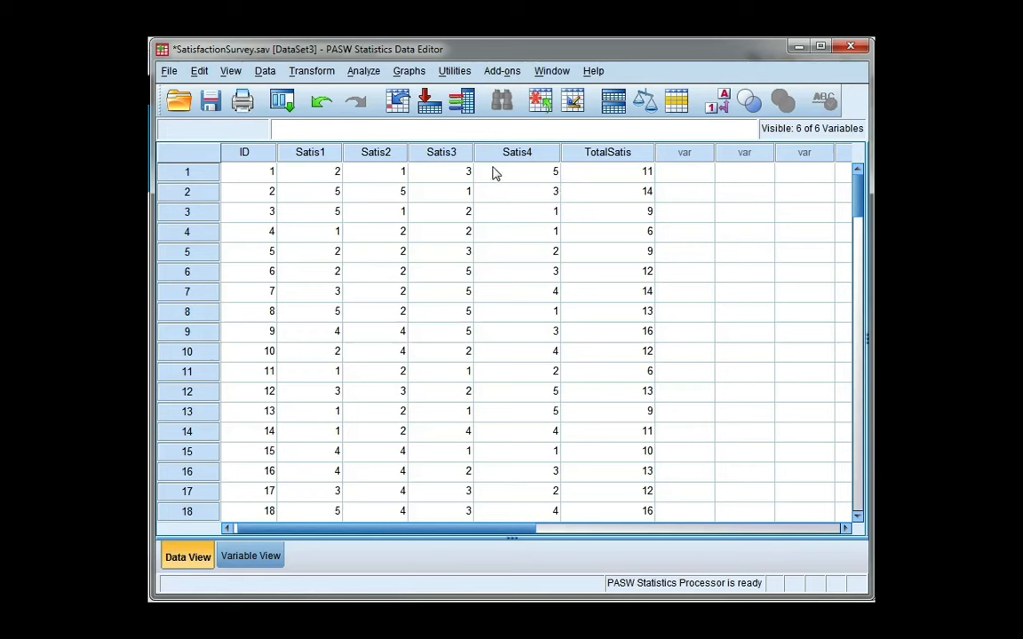
pyautogui.moveTo(495, 173)
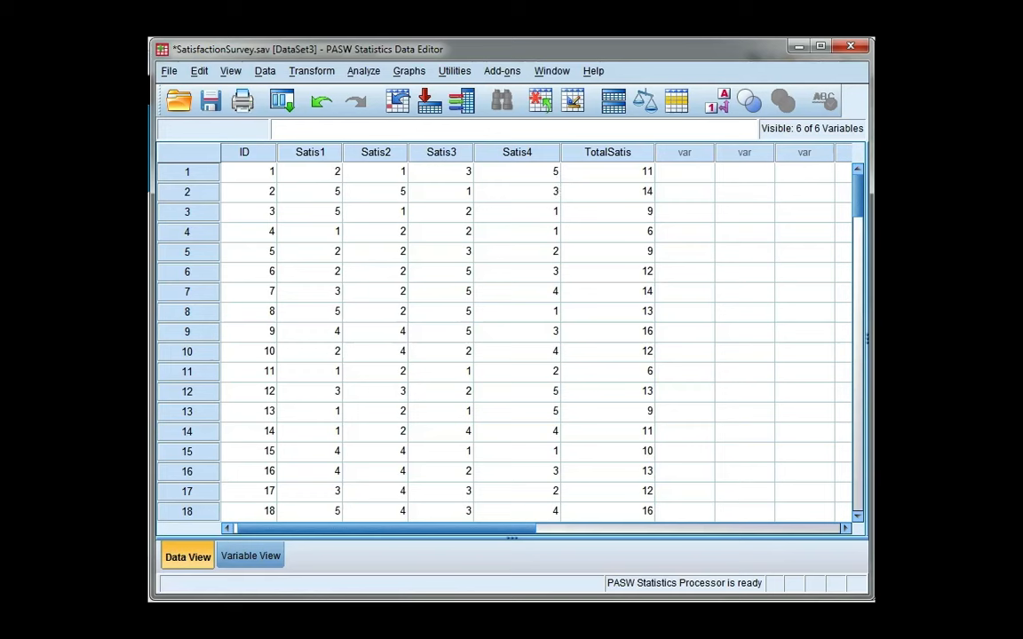